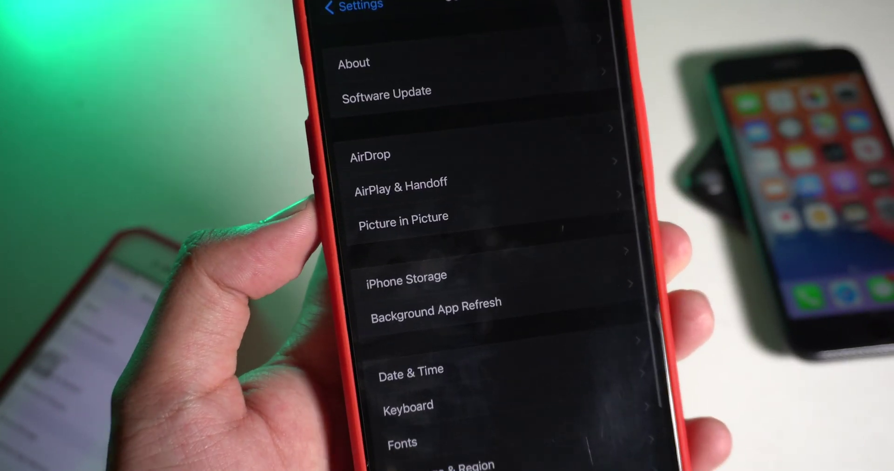
{"action": "left_click", "coordinate": [386, 91]}
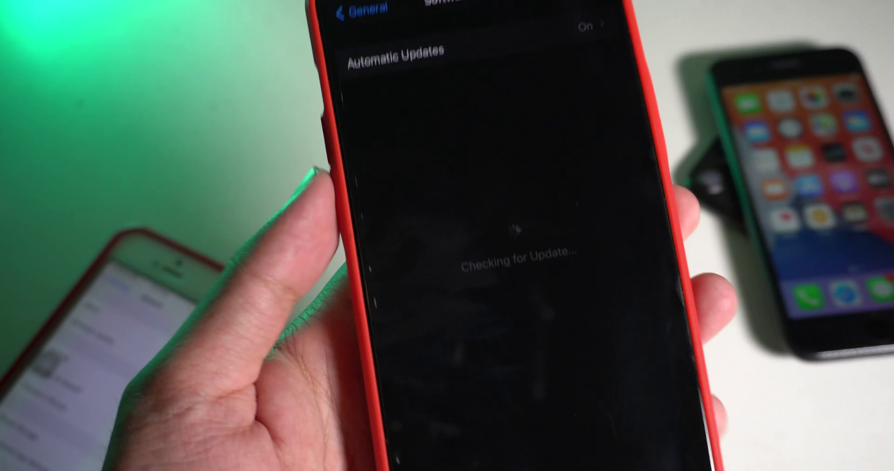
{"action": "left_click", "coordinate": [361, 10]}
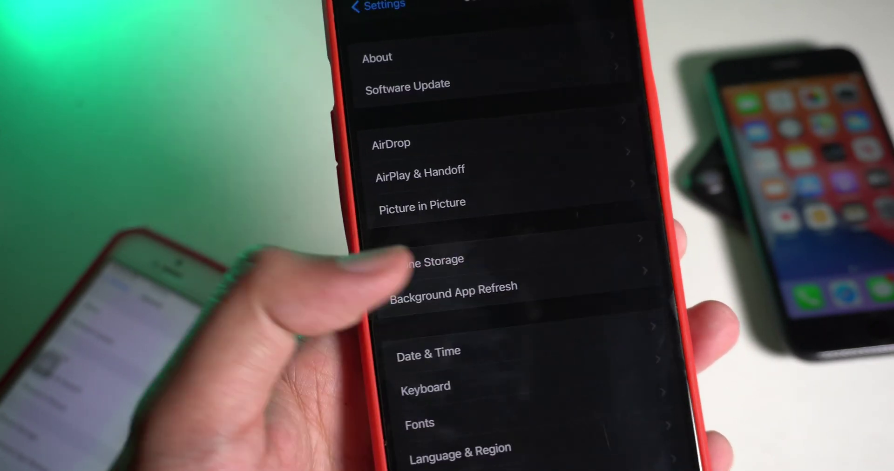